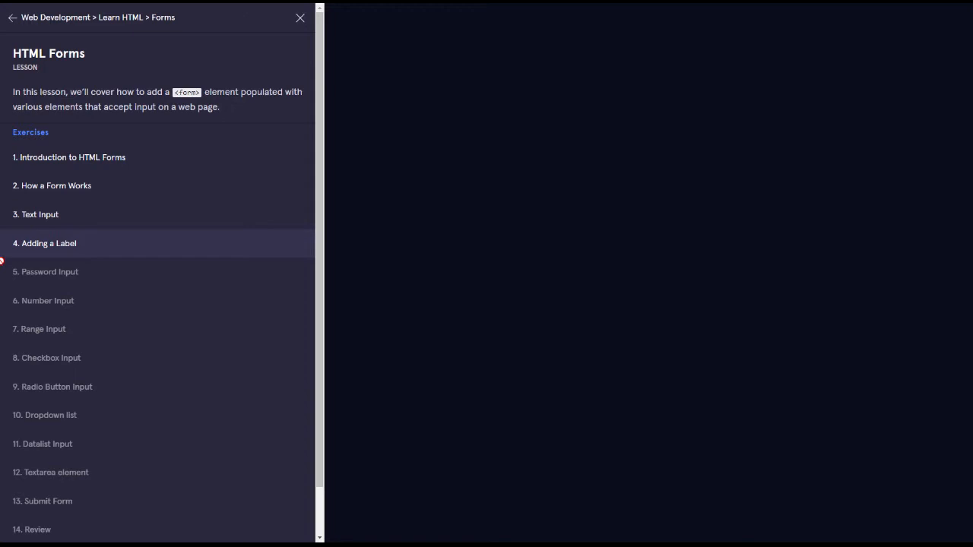
pyautogui.moveTo(47, 252)
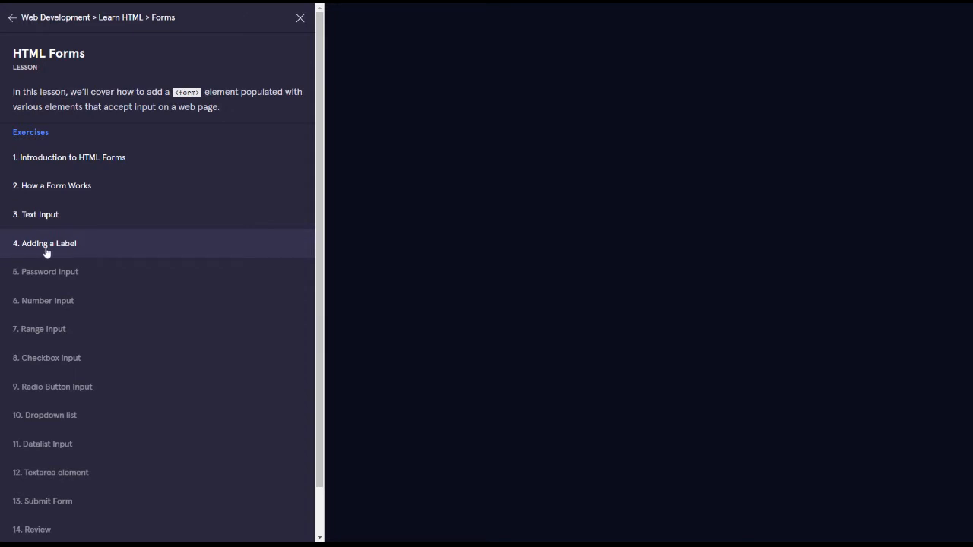
# Open exercise 4, Adding a Label, from the HTML Forms lesson menu
pyautogui.click(49, 244)
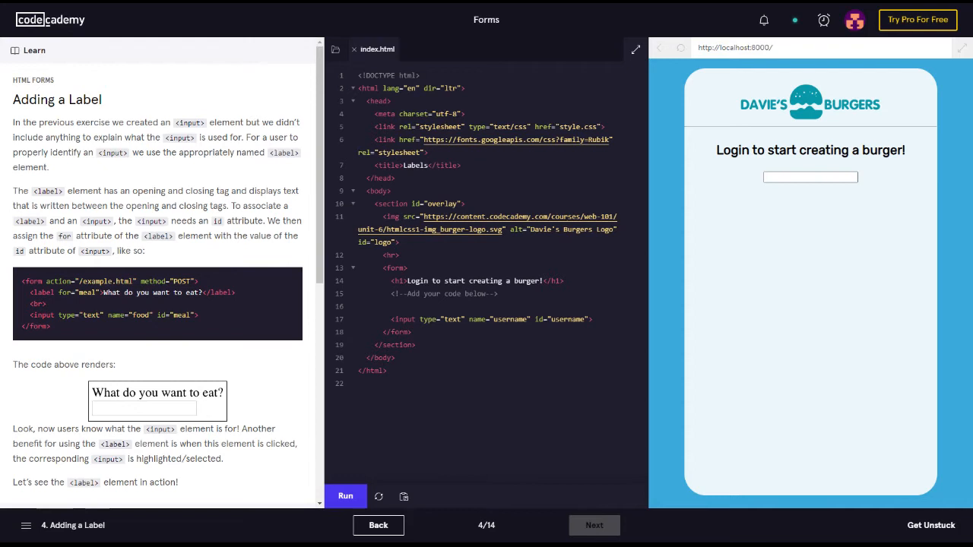
pyautogui.moveTo(225, 137)
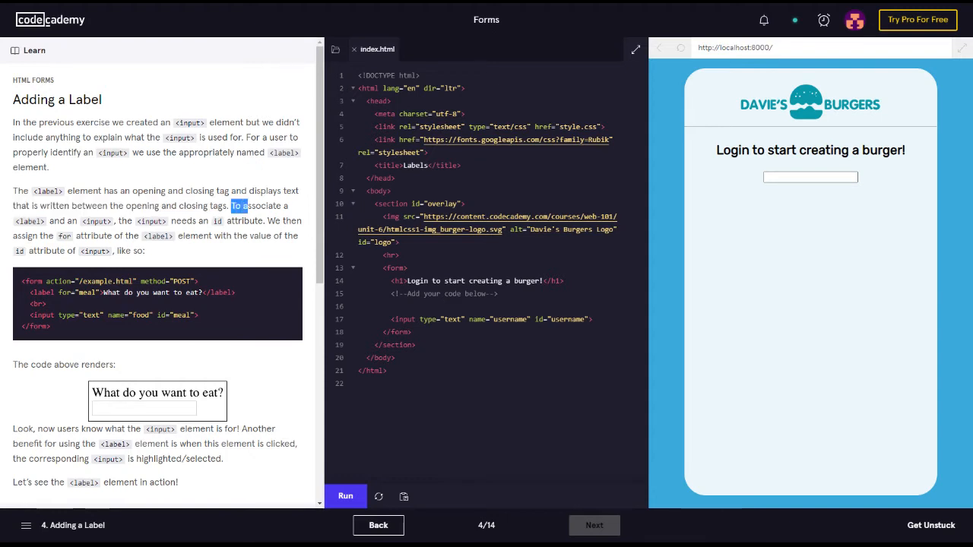
pyautogui.moveTo(231, 205); pyautogui.dragTo(288, 205)
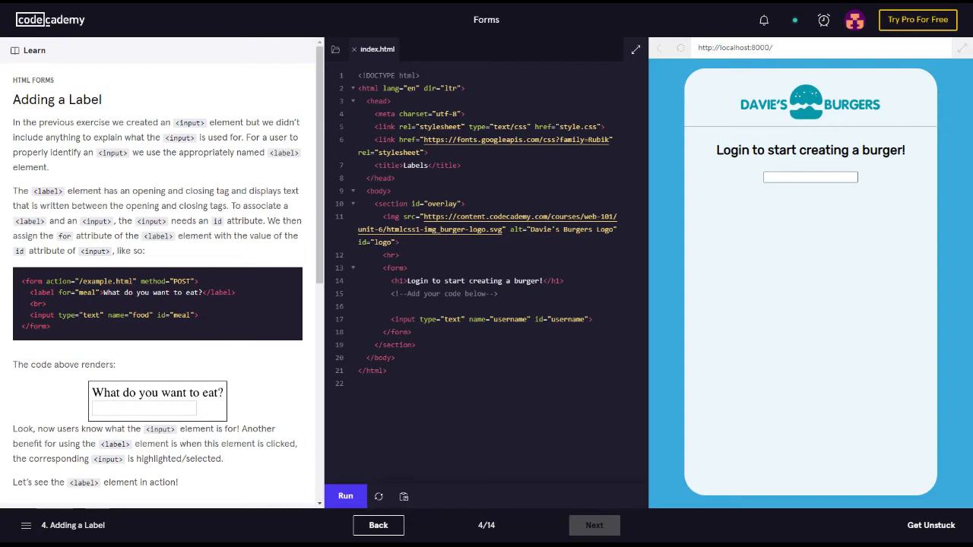
pyautogui.doubleClick(152, 281)
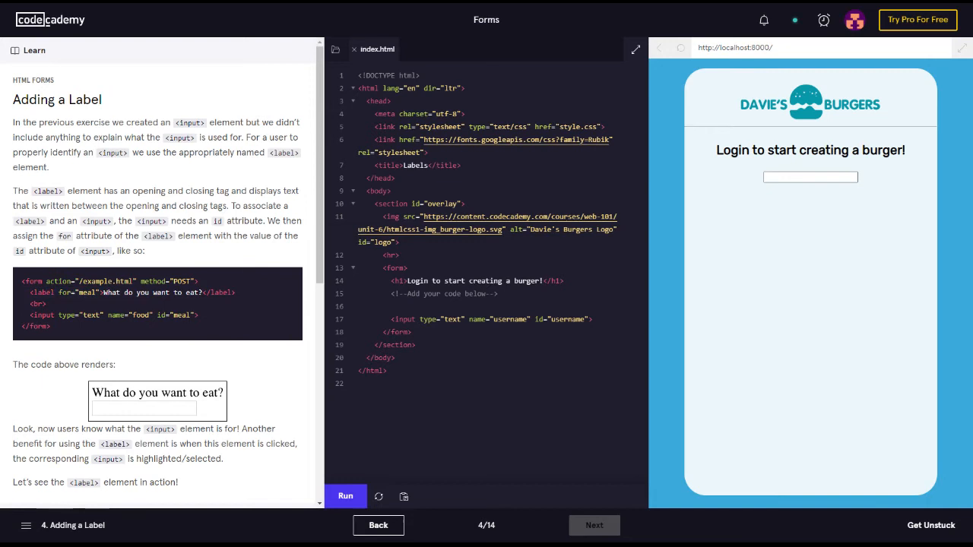
pyautogui.doubleClick(219, 292)
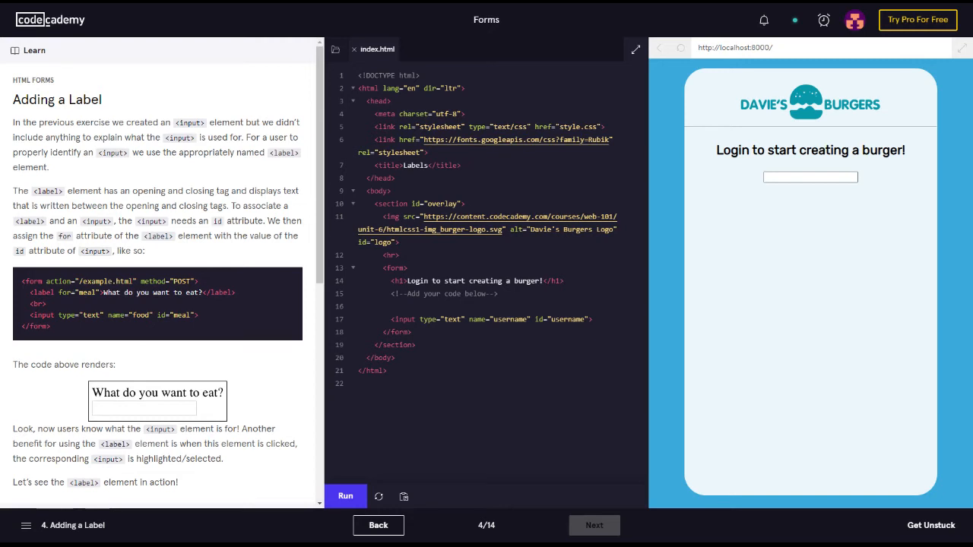
pyautogui.moveTo(55, 331)
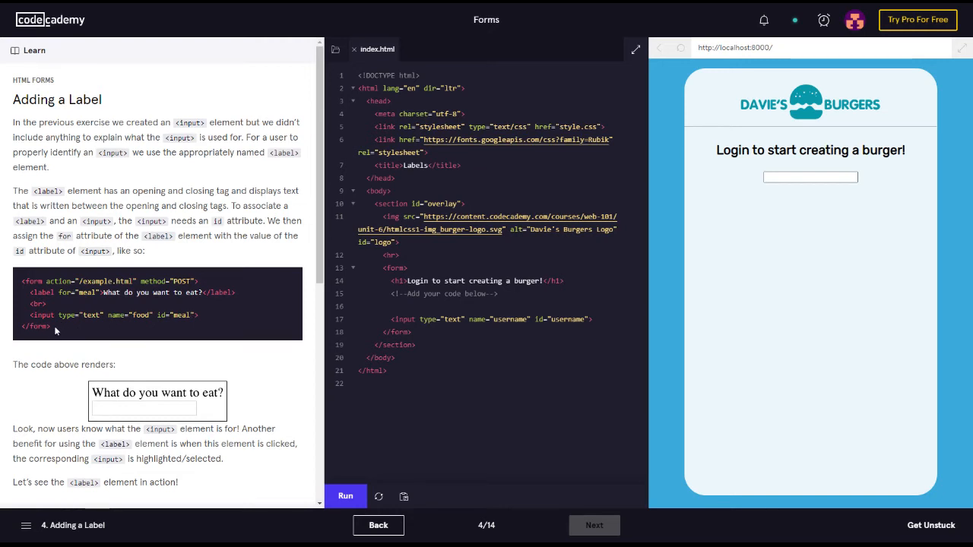
pyautogui.scroll(-3)
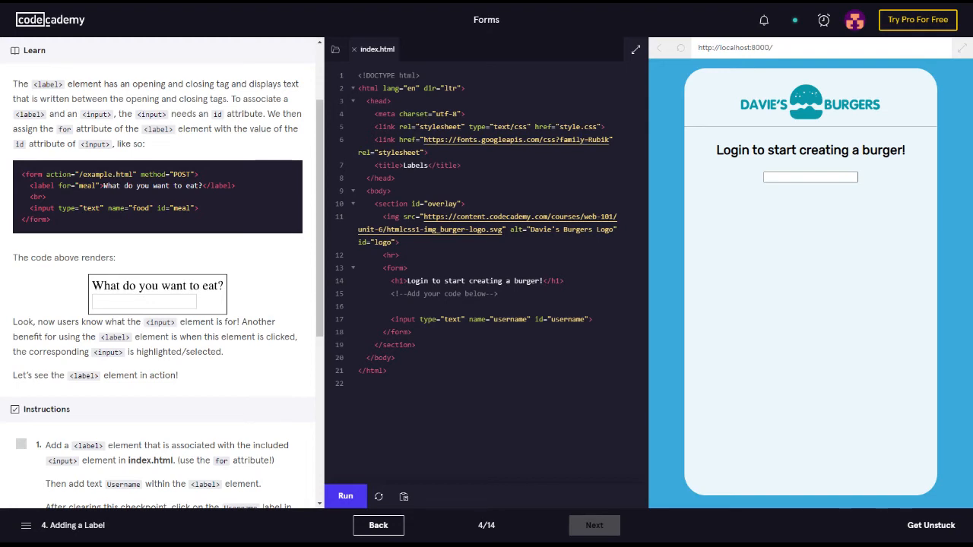
pyautogui.scroll(-3)
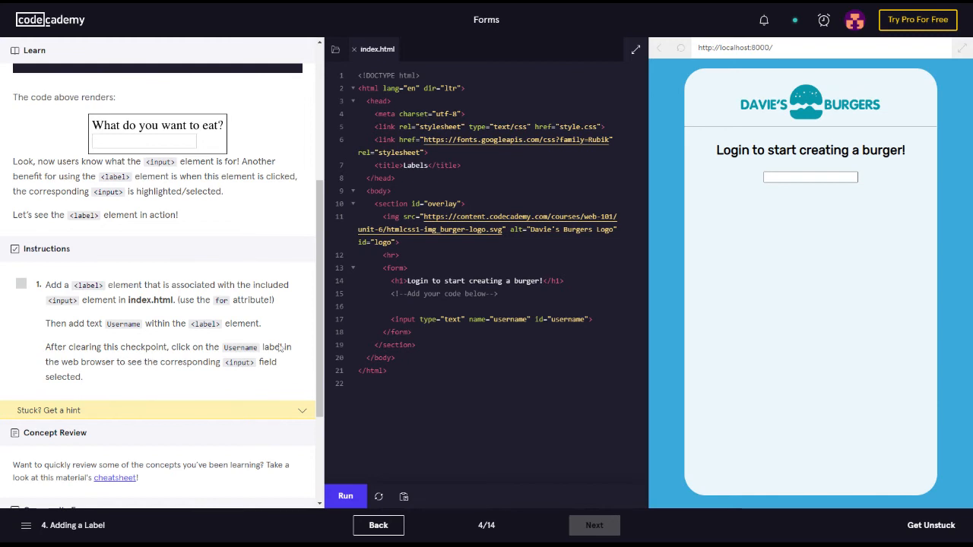
# Write <label for="username"> on line 16, above the username input
pyautogui.click(390, 307)
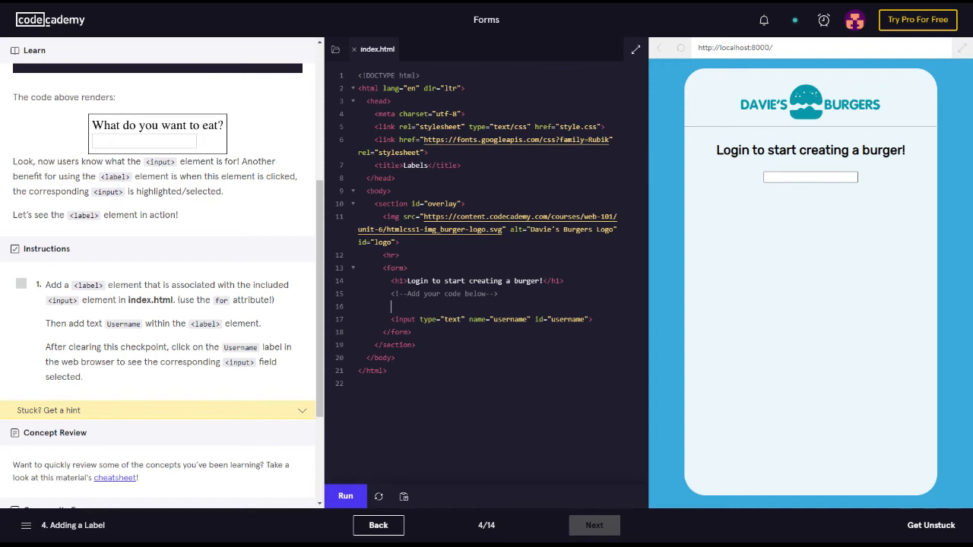
pyautogui.click(392, 307)
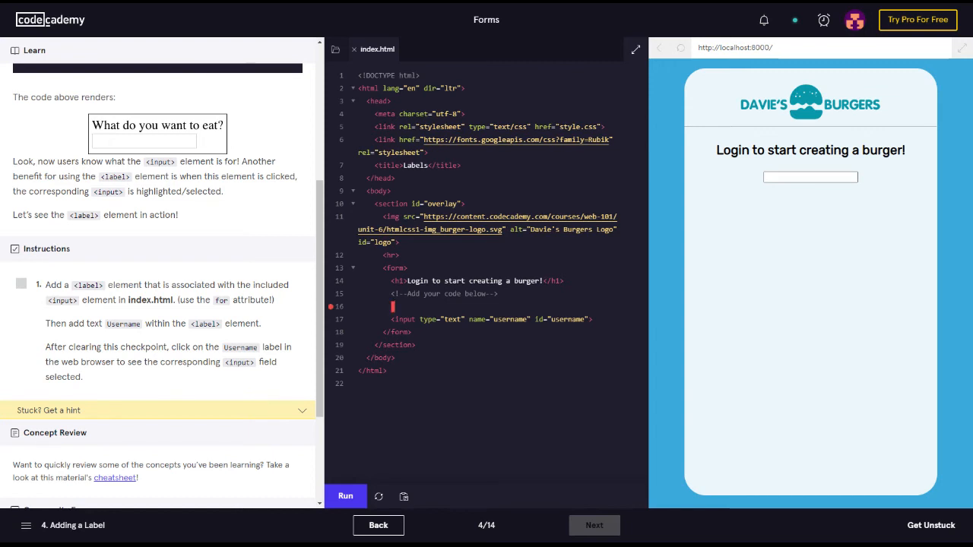
pyautogui.write('<lab')
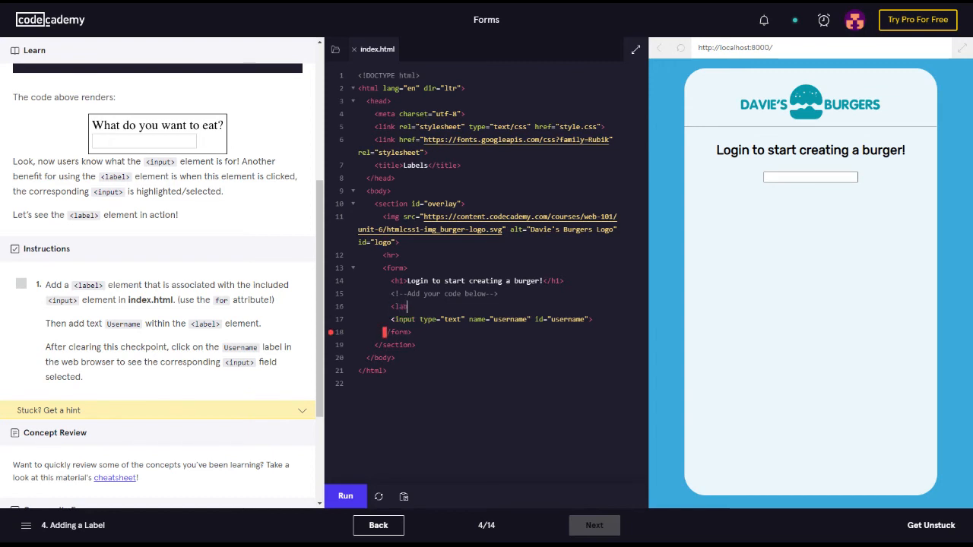
pyautogui.write('e')
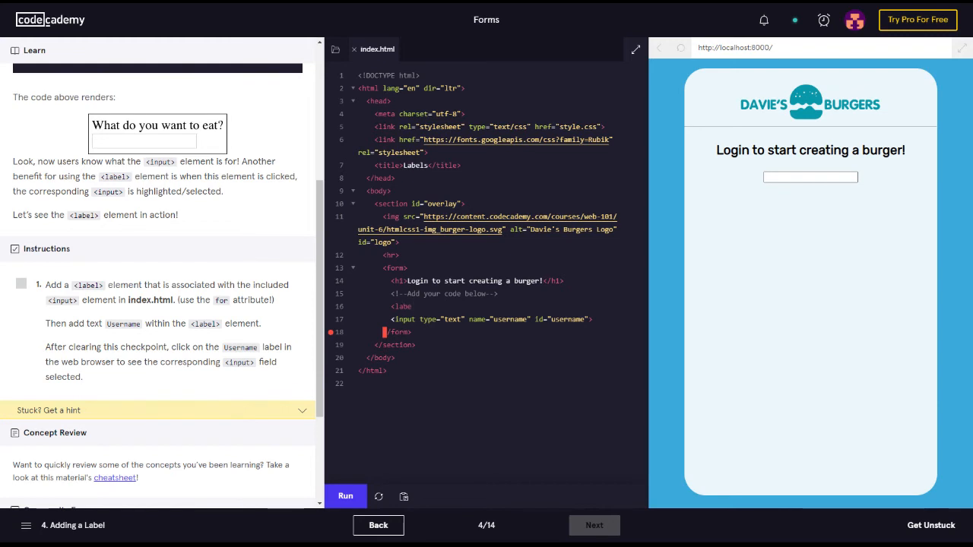
pyautogui.write('for-')
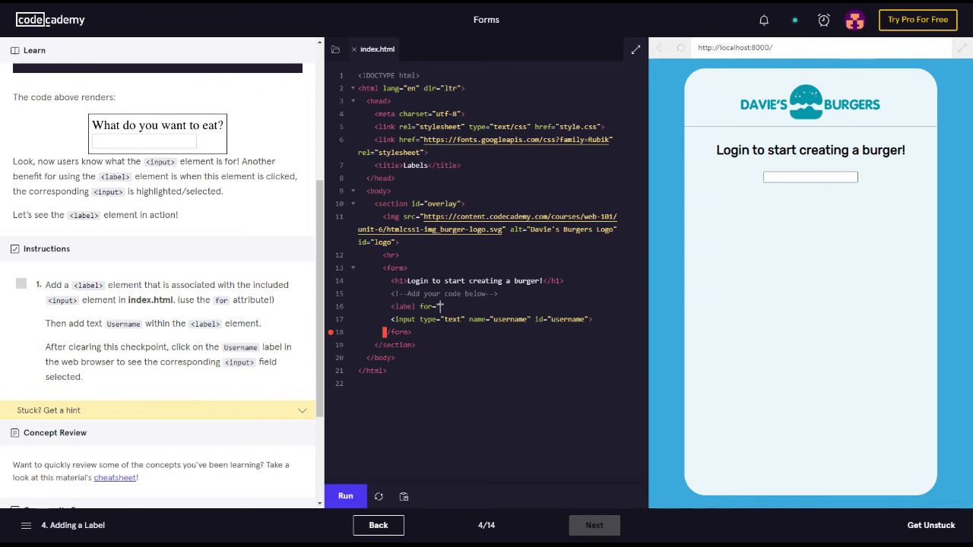
pyautogui.write('username">')
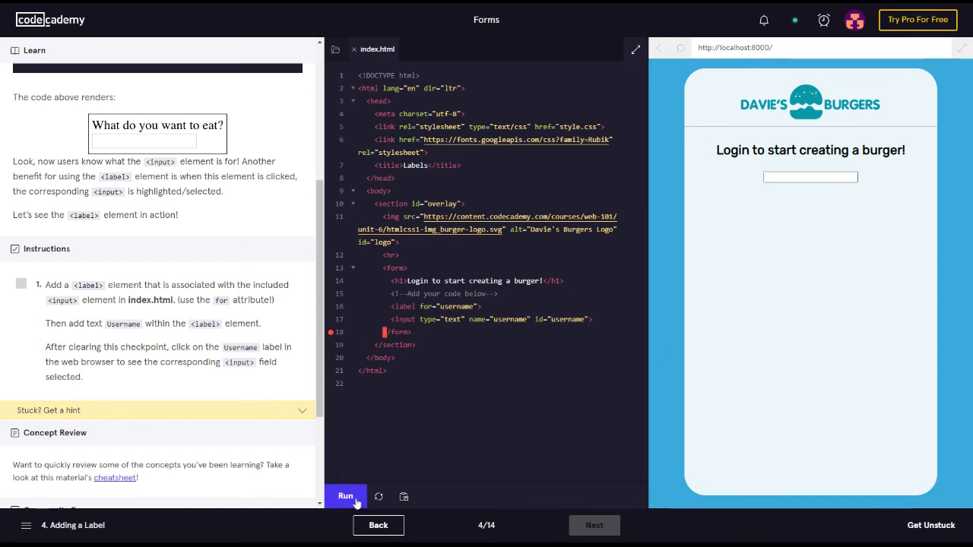
# Run the code so the first checkpoint is ticked, then review the Instructions panel
pyautogui.click(345, 495)
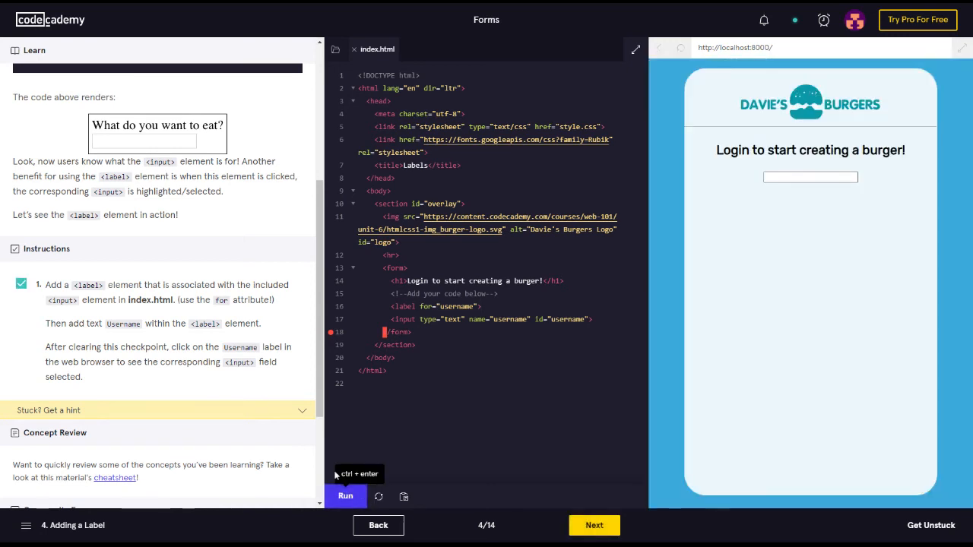
pyautogui.moveTo(158, 274)
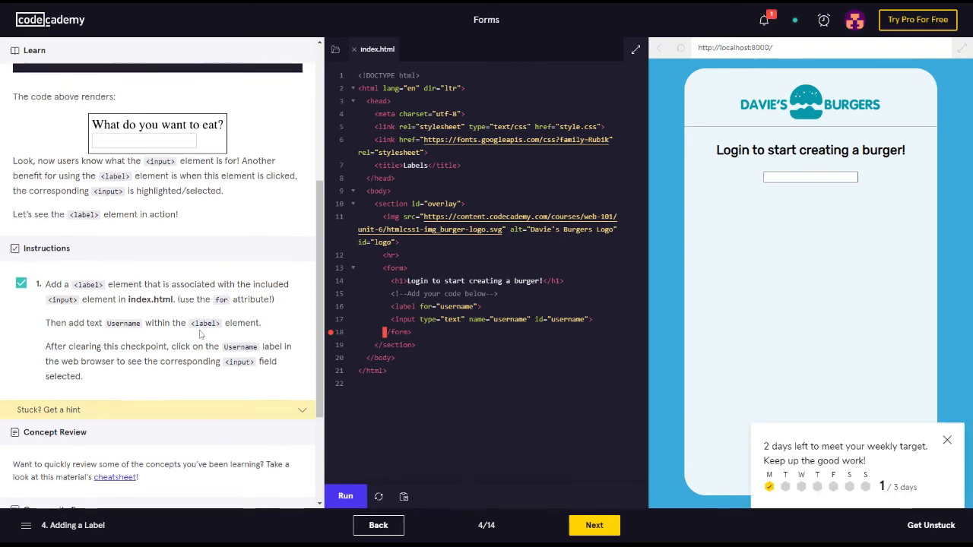
pyautogui.scroll(-3)
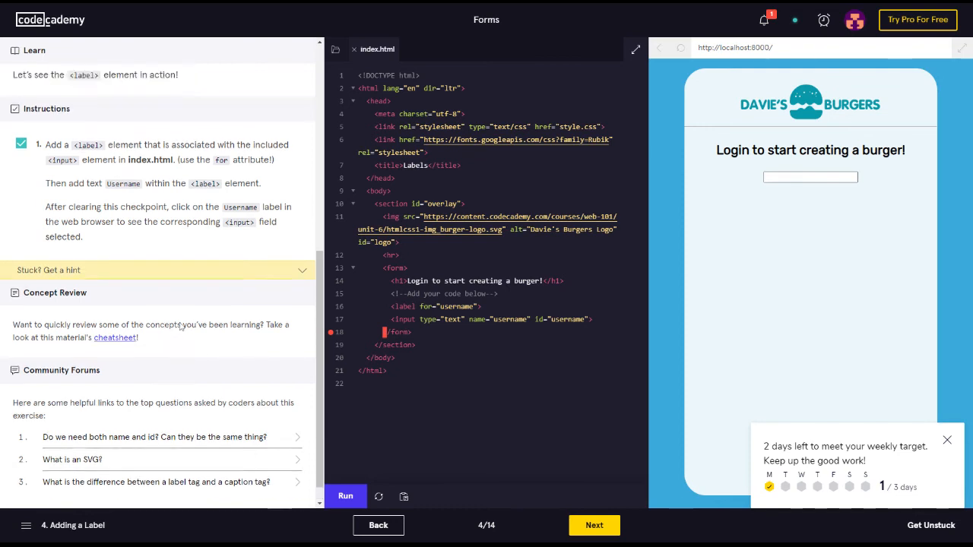
pyautogui.scroll(3)
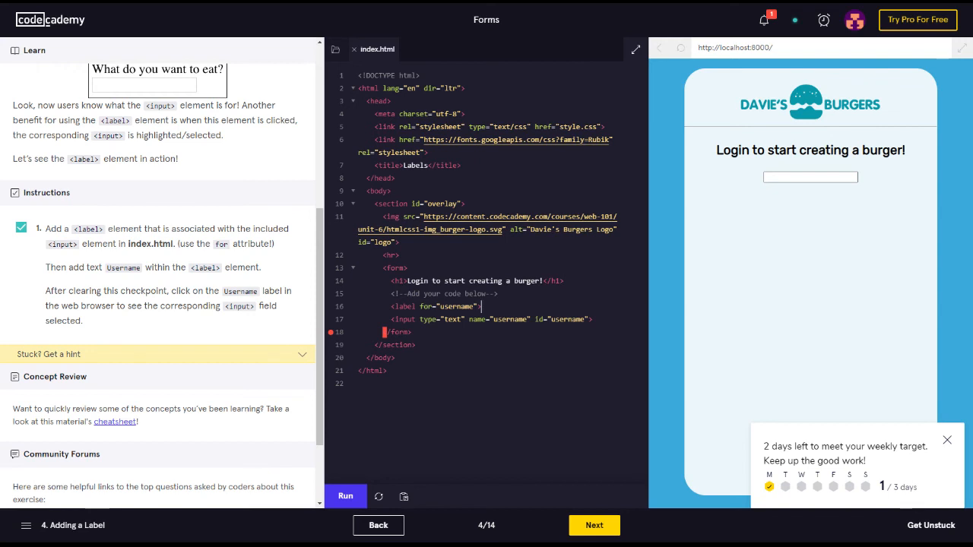
# Add the text Username and the closing </label>, then run so it shows beside the field
pyautogui.write('User')
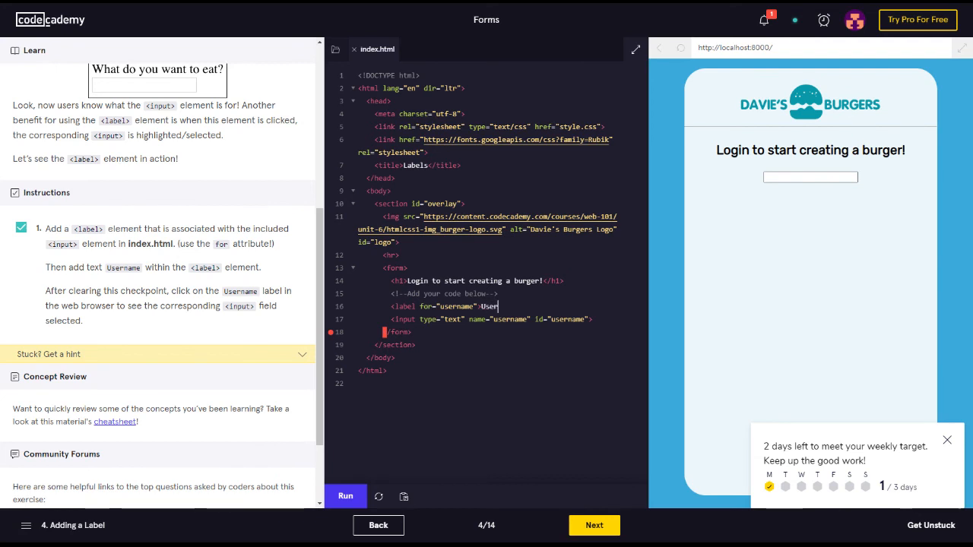
pyautogui.write('name')
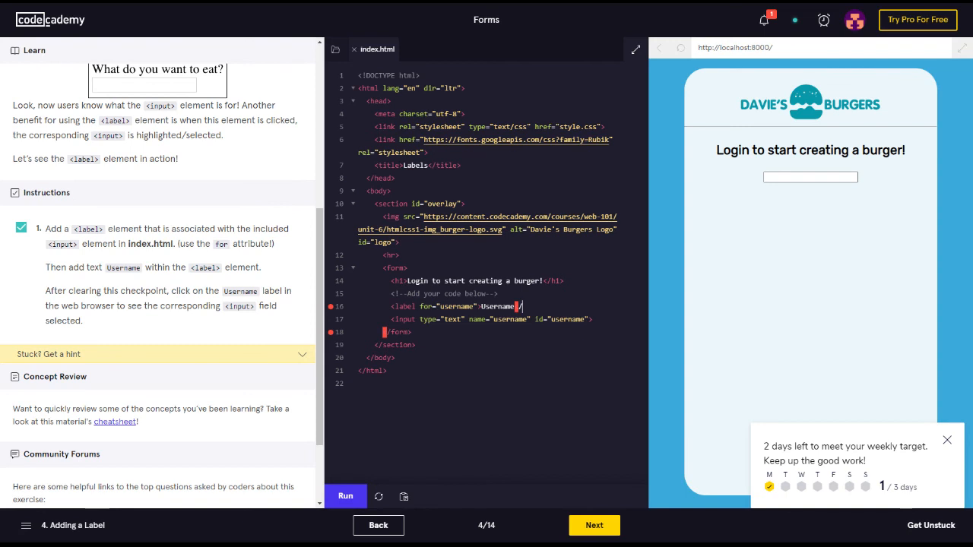
pyautogui.write('</label>')
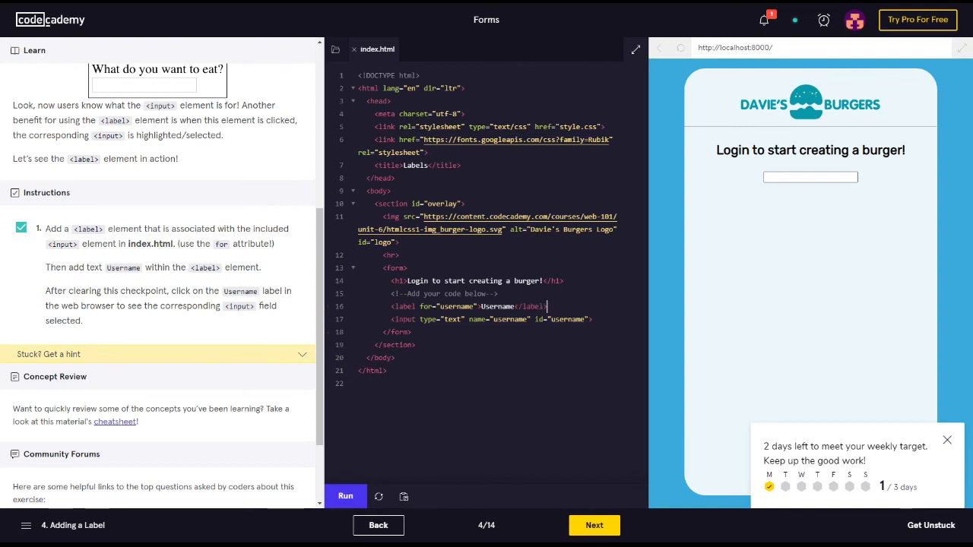
pyautogui.click(345, 495)
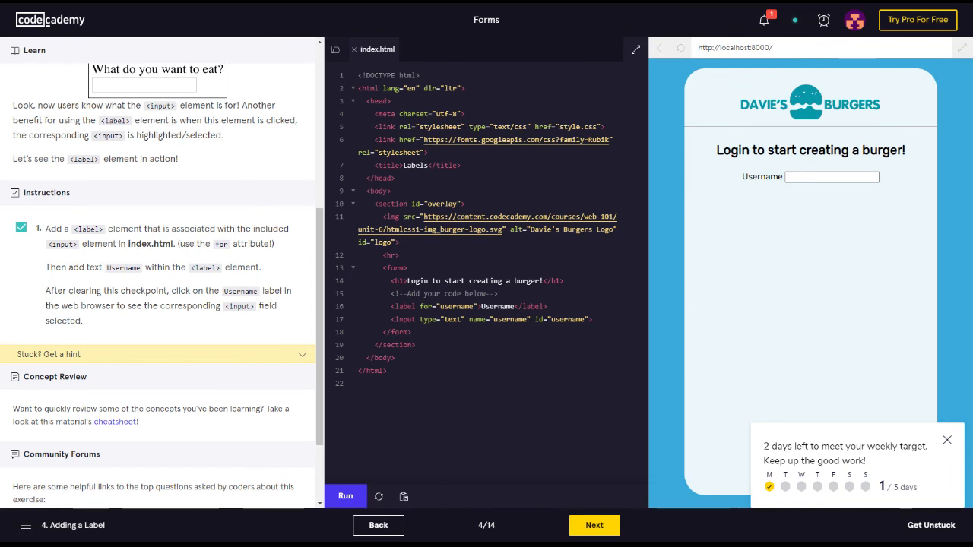
pyautogui.doubleClick(498, 307)
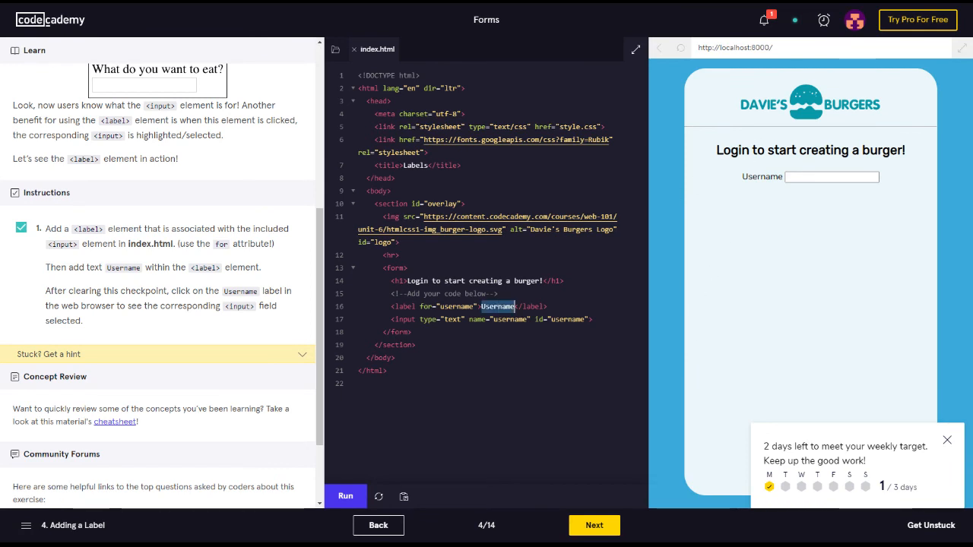
pyautogui.write('John')
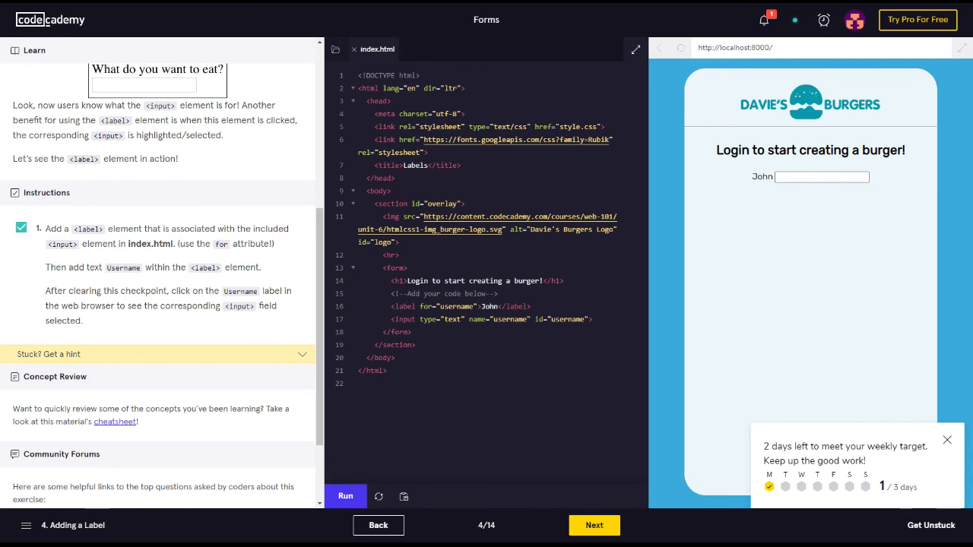
pyautogui.doubleClick(488, 307)
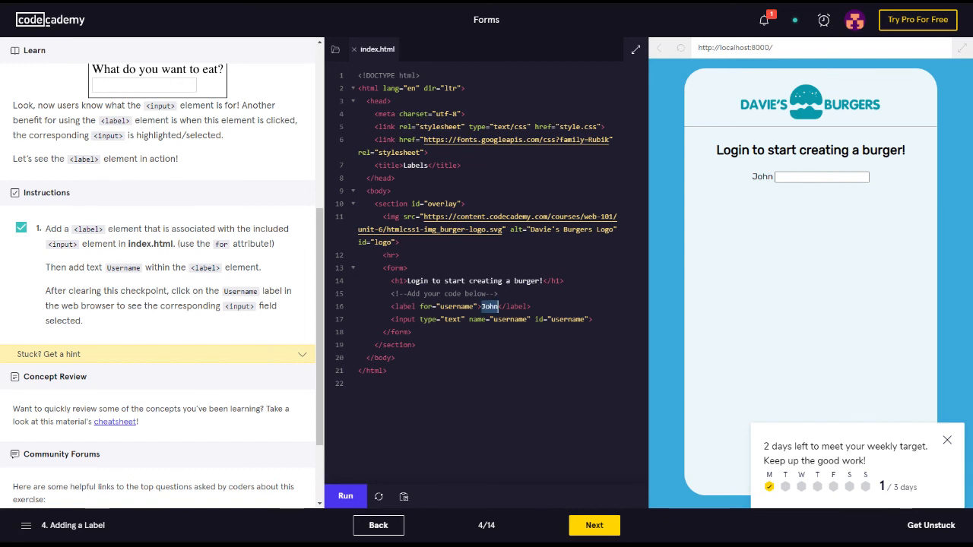
pyautogui.write('Username')
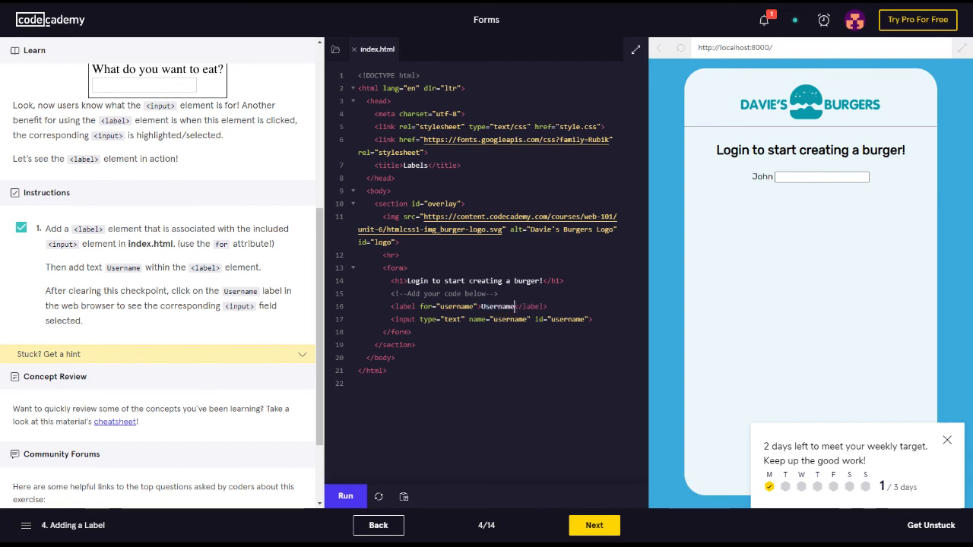
pyautogui.click(345, 496)
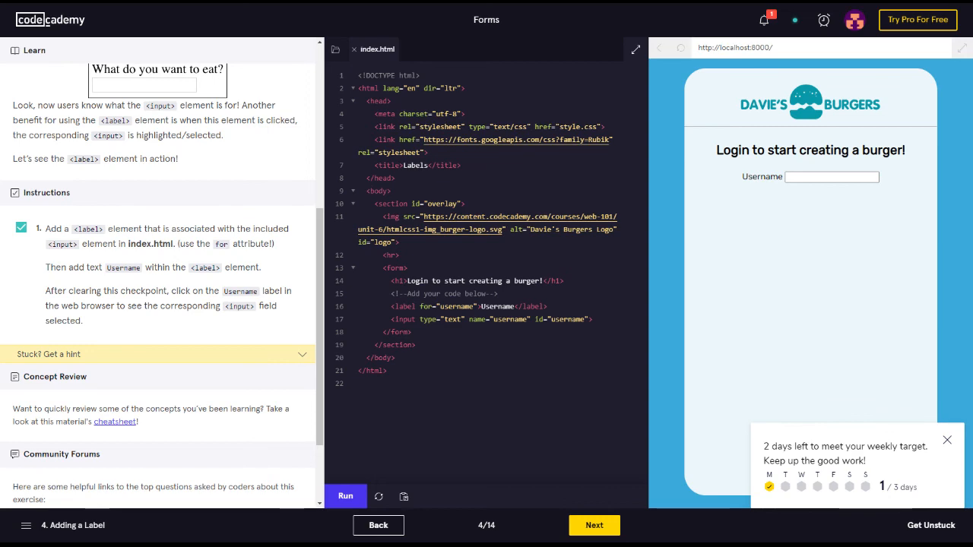
pyautogui.scroll(-3)
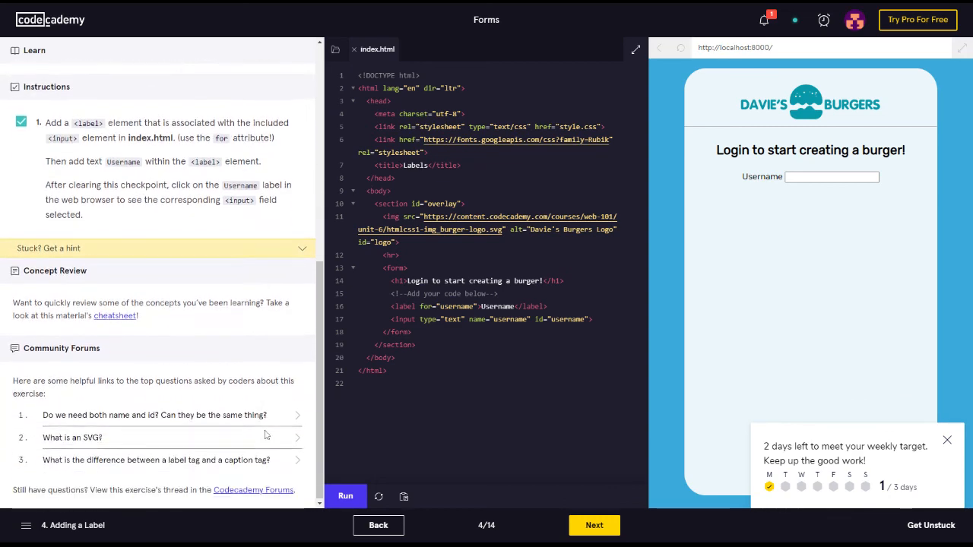
pyautogui.scroll(3)
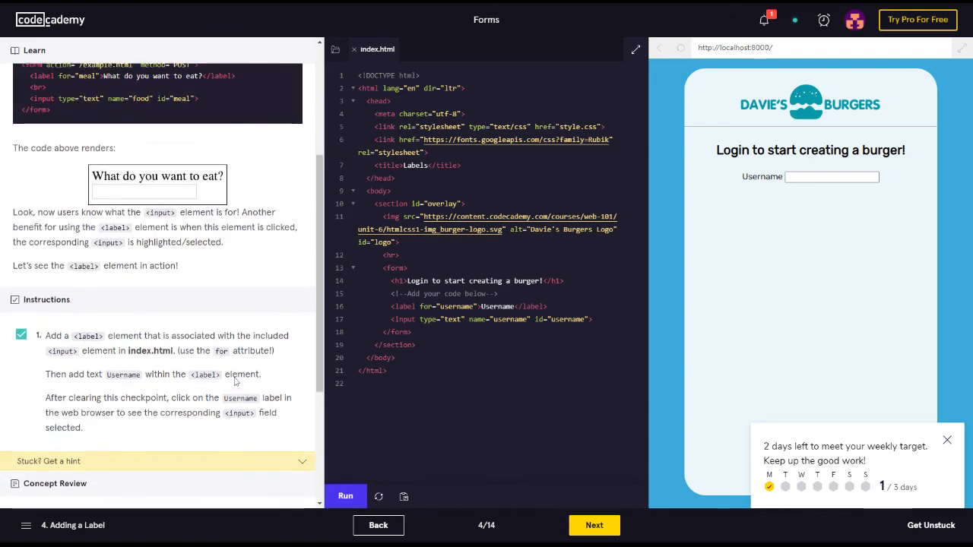
pyautogui.scroll(3)
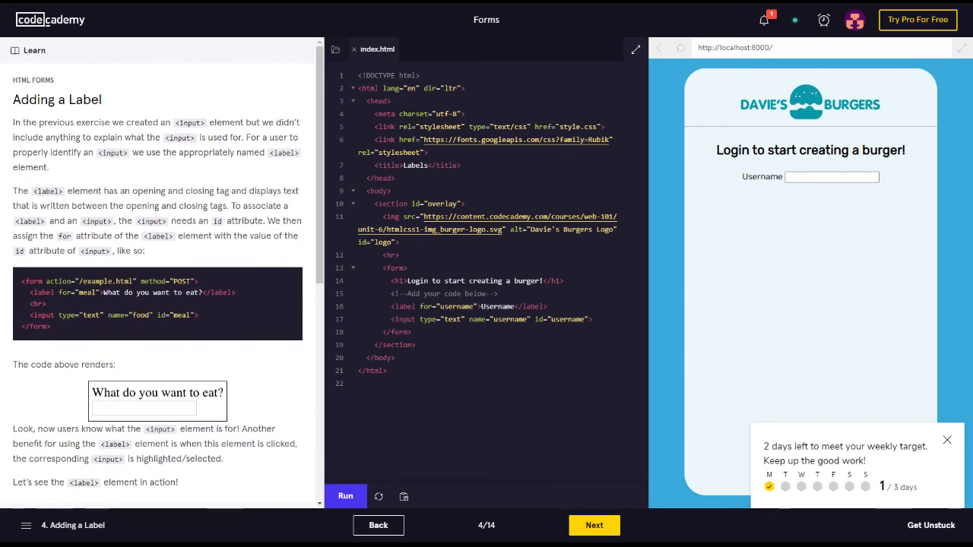